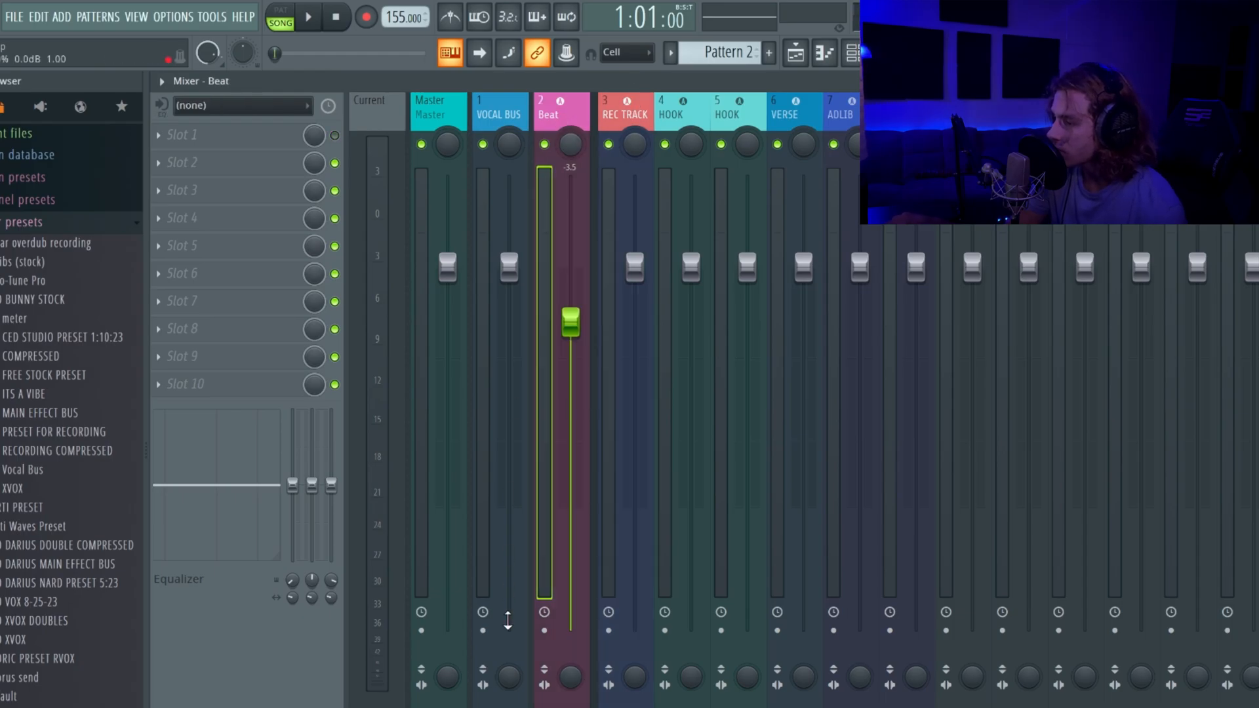
- Select the VOCAL BUS insert track in the Mixer to show its effect slots
left_click(499, 108)
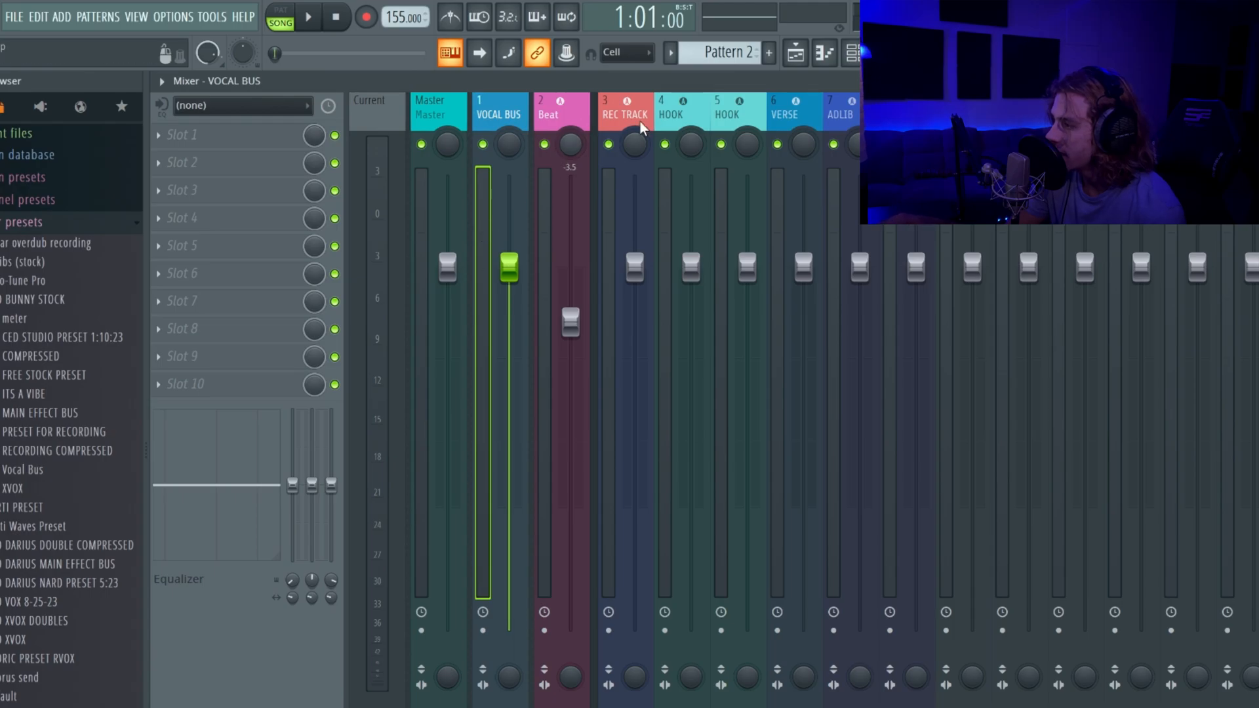